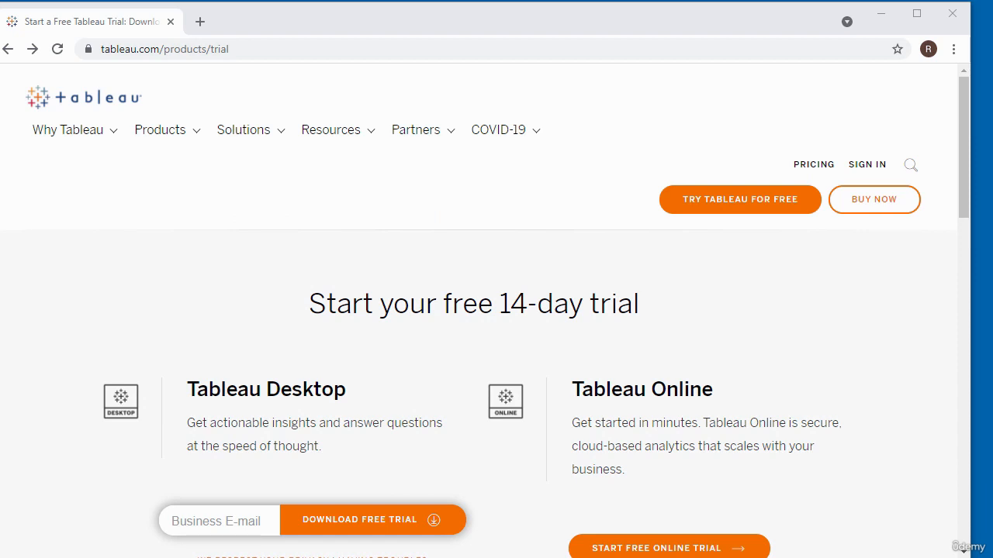
Reach the Tableau Online free trial sign-up page via START FREE ONLINE TRIAL.
scroll(down, 3)
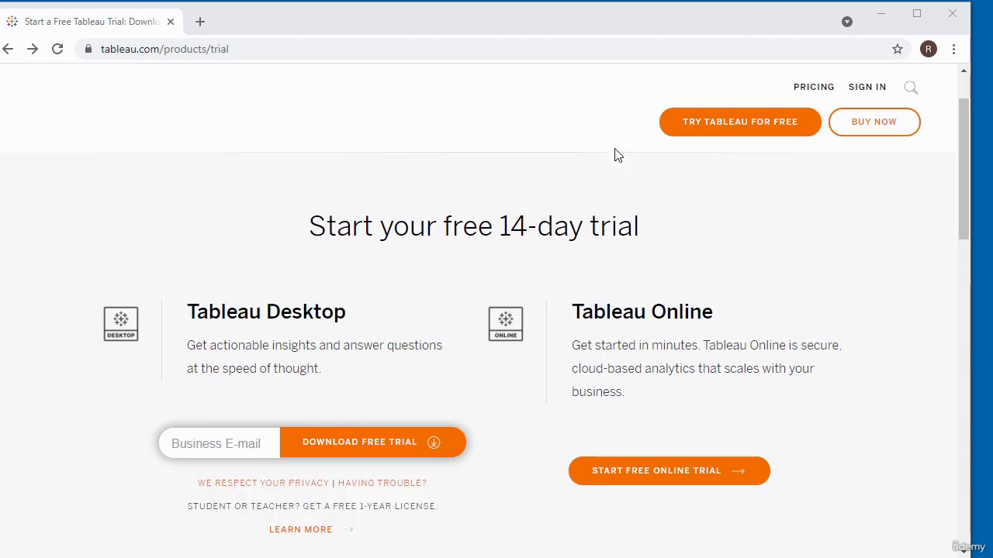
scroll(down, 3)
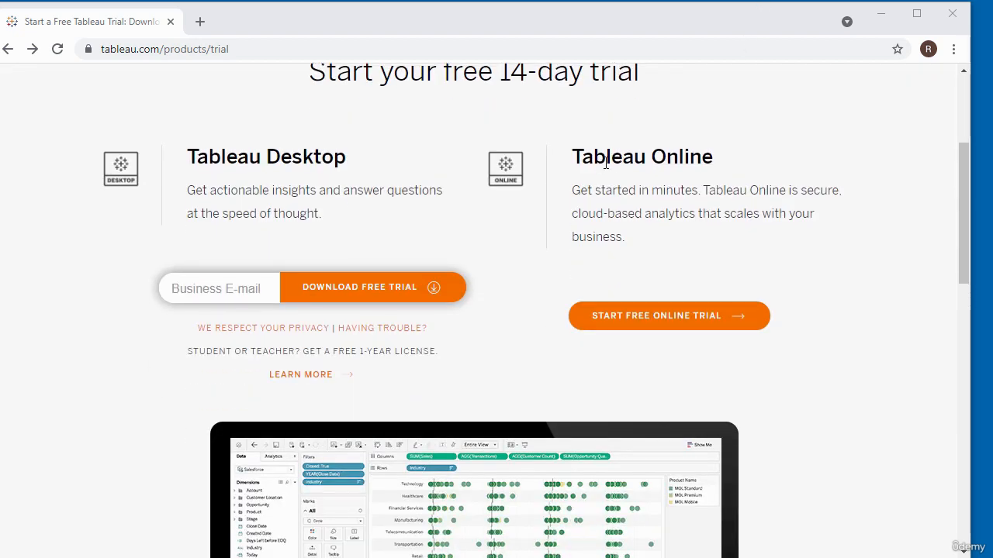
scroll(down, 3)
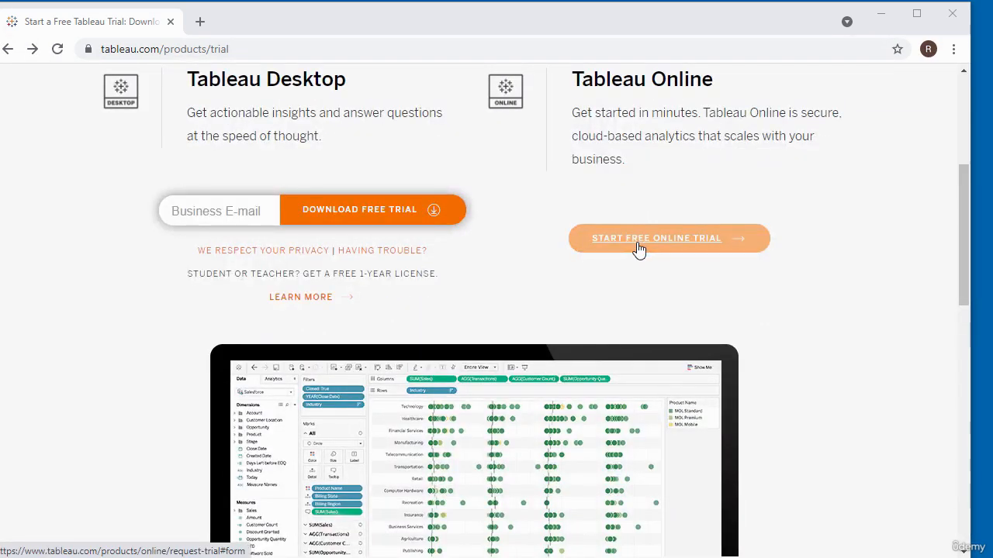
mouse_move(677, 245)
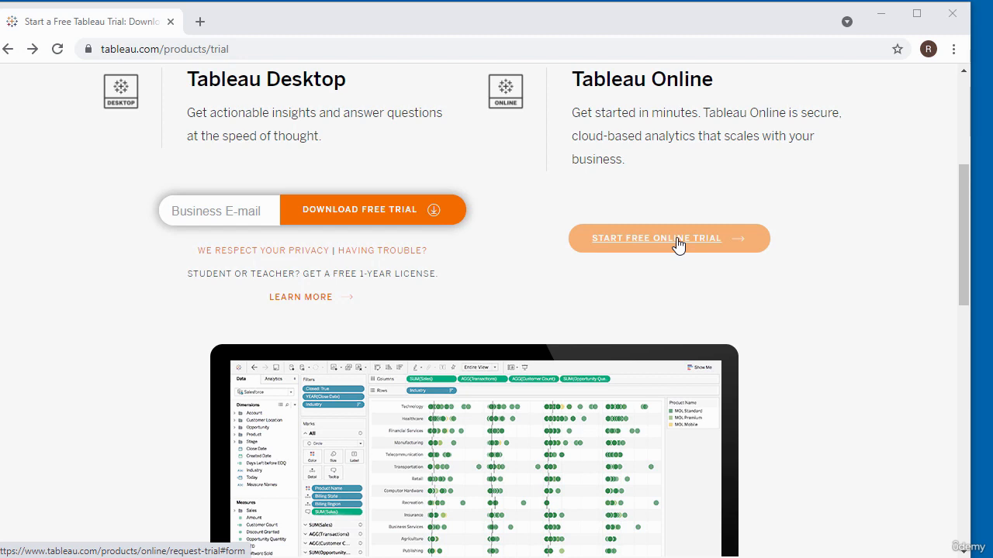
mouse_move(763, 279)
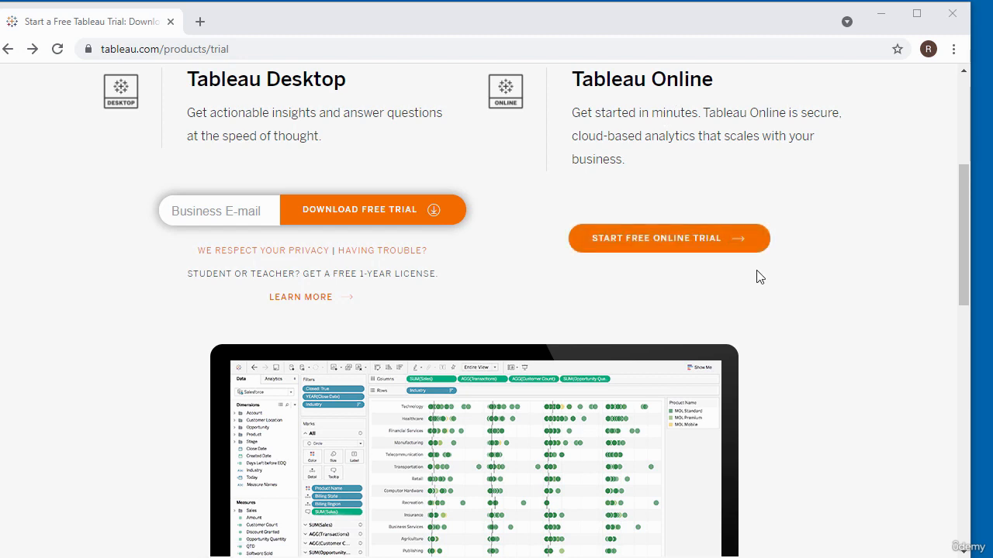
mouse_move(669, 239)
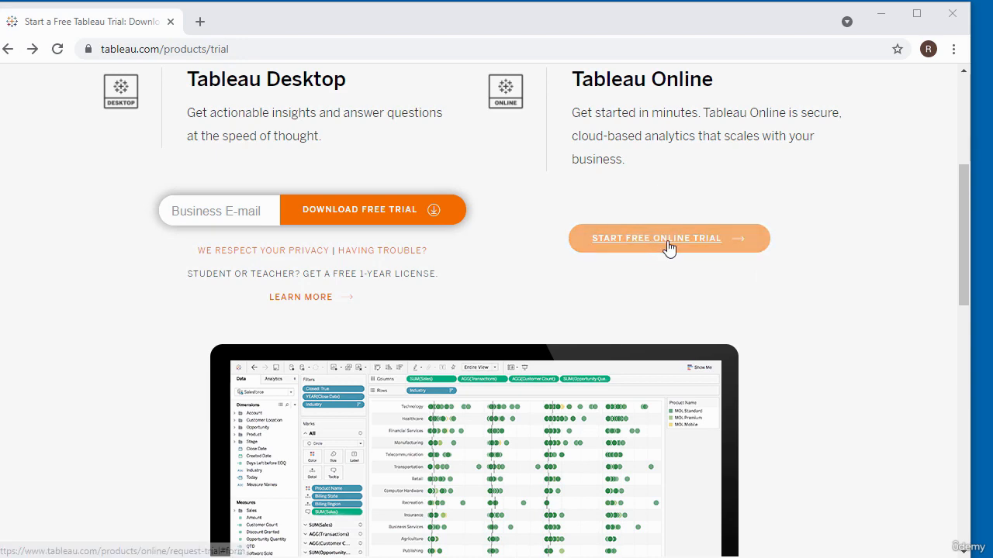
click(656, 239)
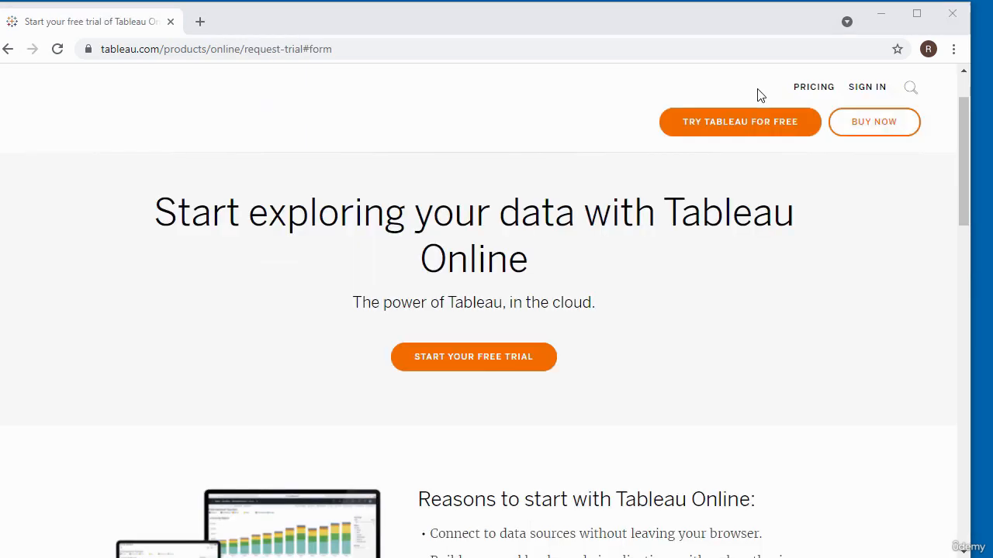
Submit the sign-up form with REQUEST FREE TRIAL to send the trial request.
scroll(down, 3)
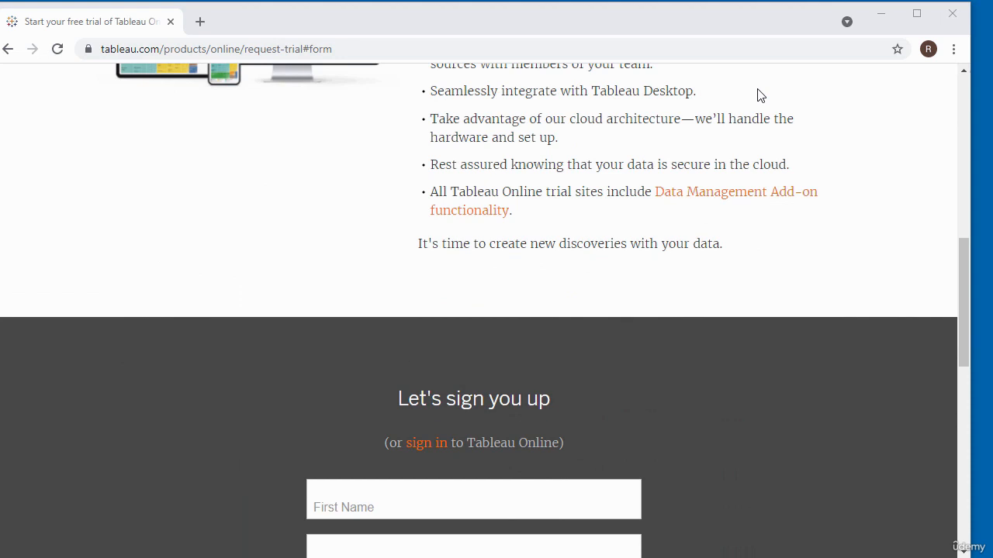
scroll(down, 3)
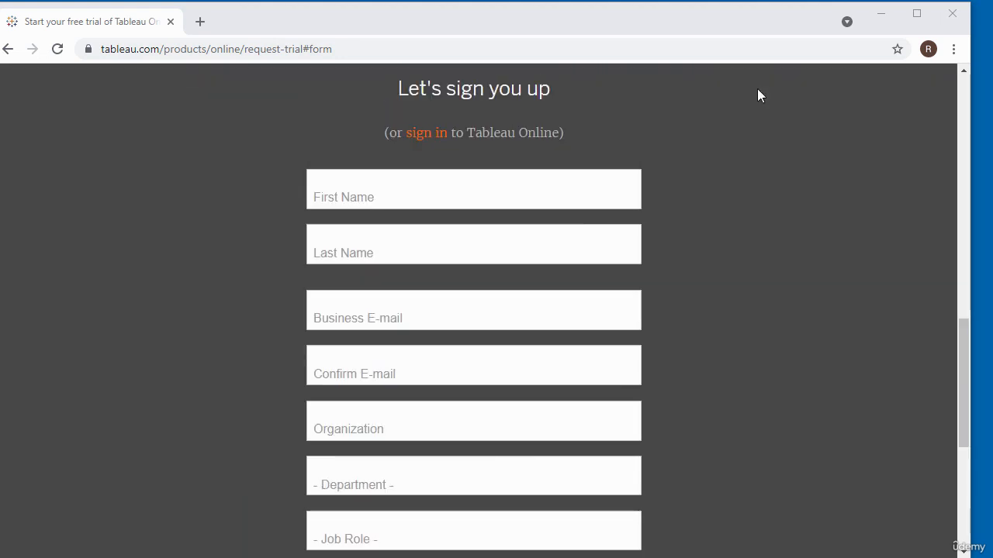
scroll(down, 3)
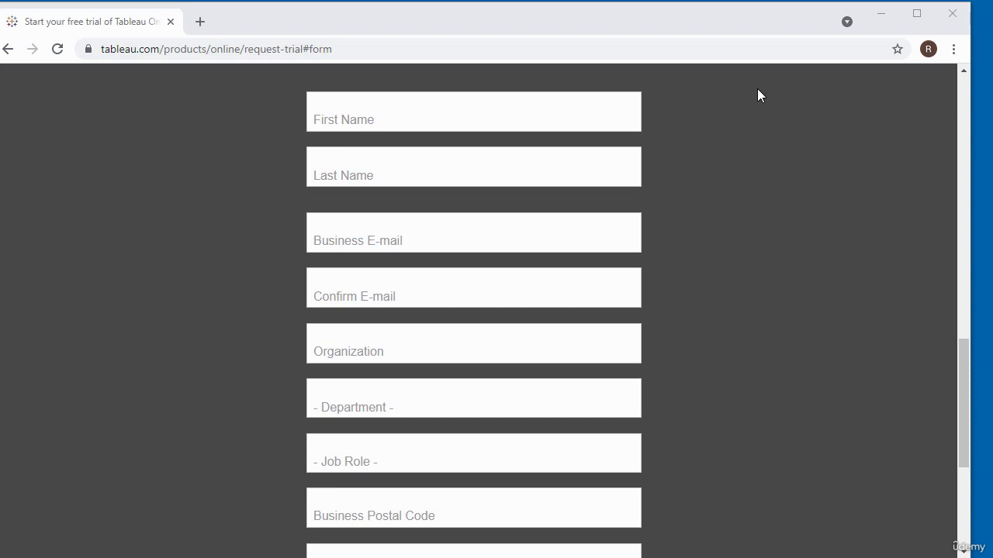
scroll(down, 3)
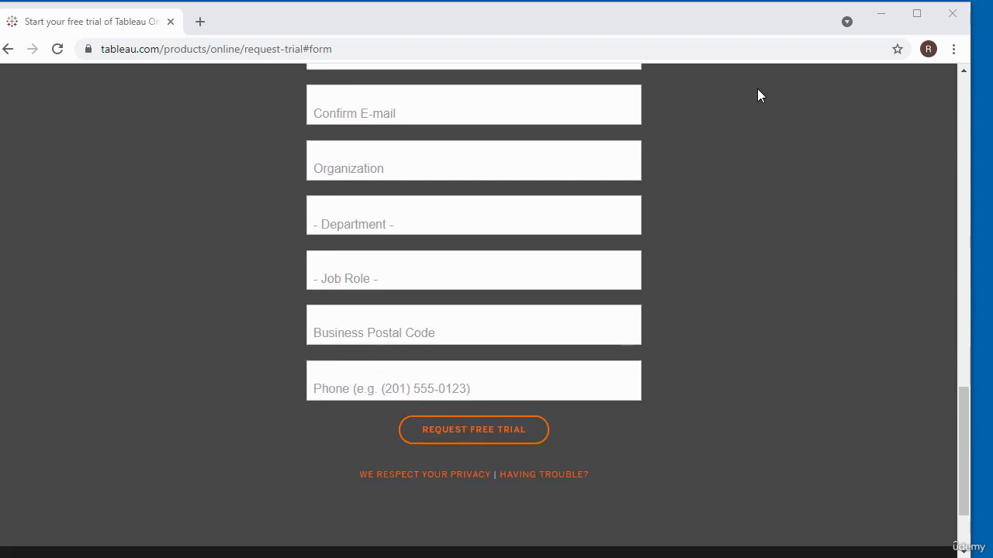
scroll(down, 3)
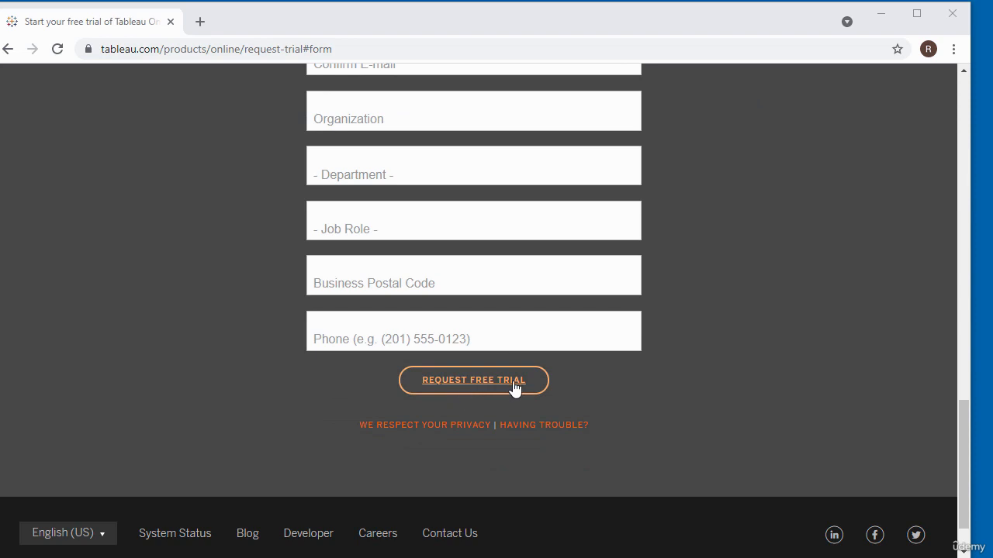
click(473, 380)
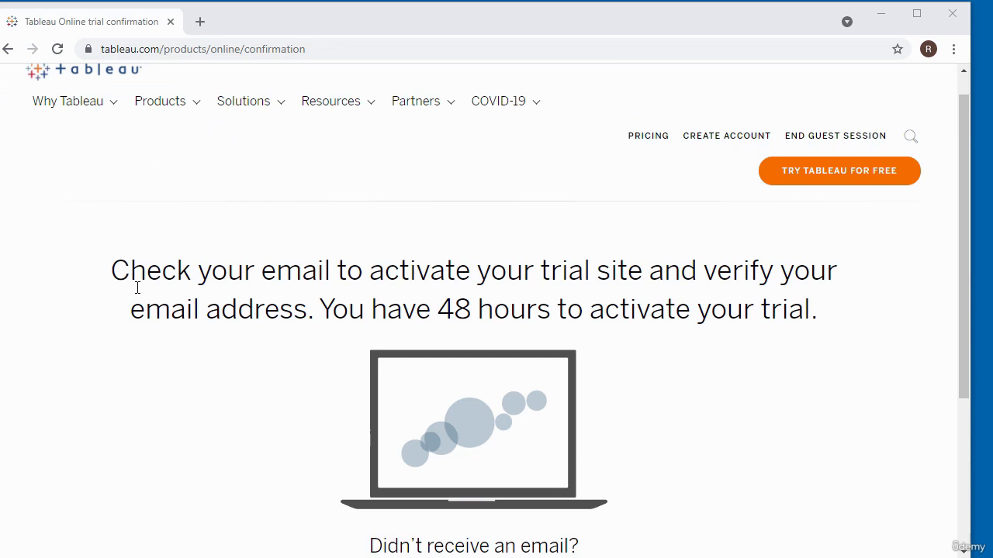
mouse_move(163, 309)
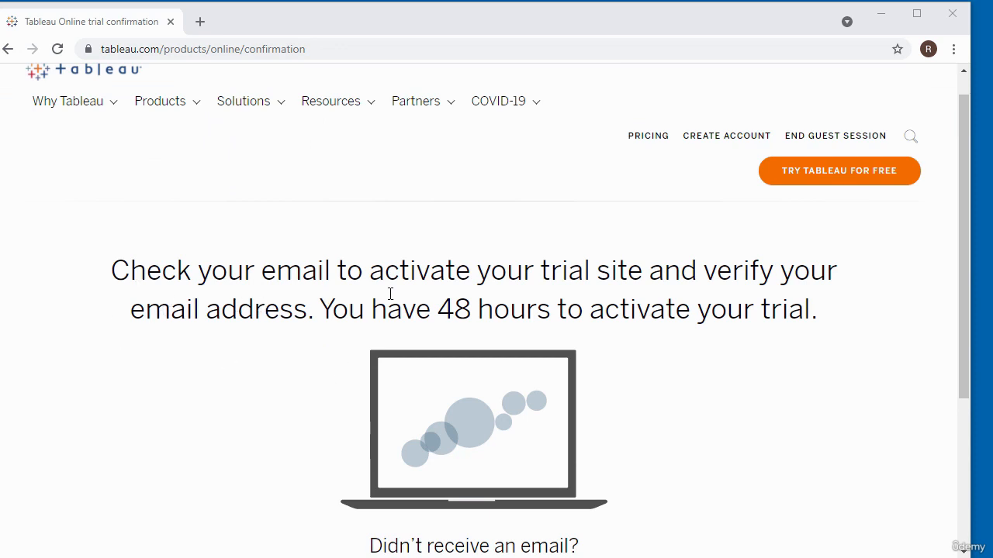
mouse_move(789, 336)
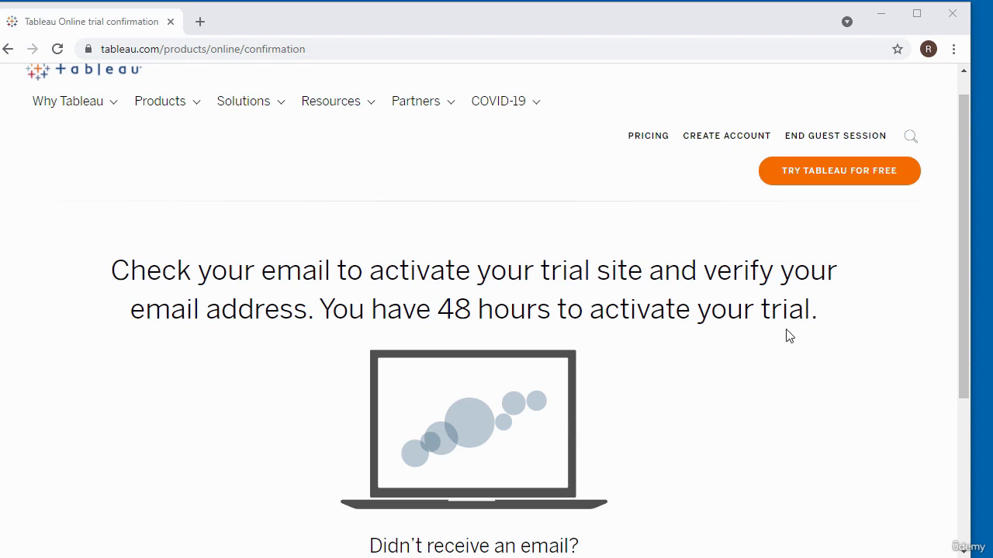
mouse_move(381, 345)
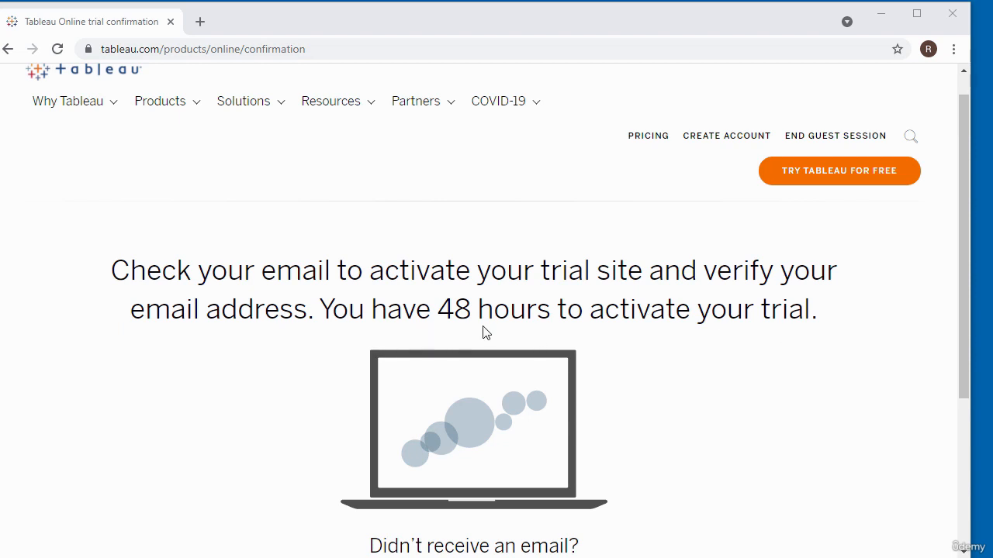
scroll(down, 3)
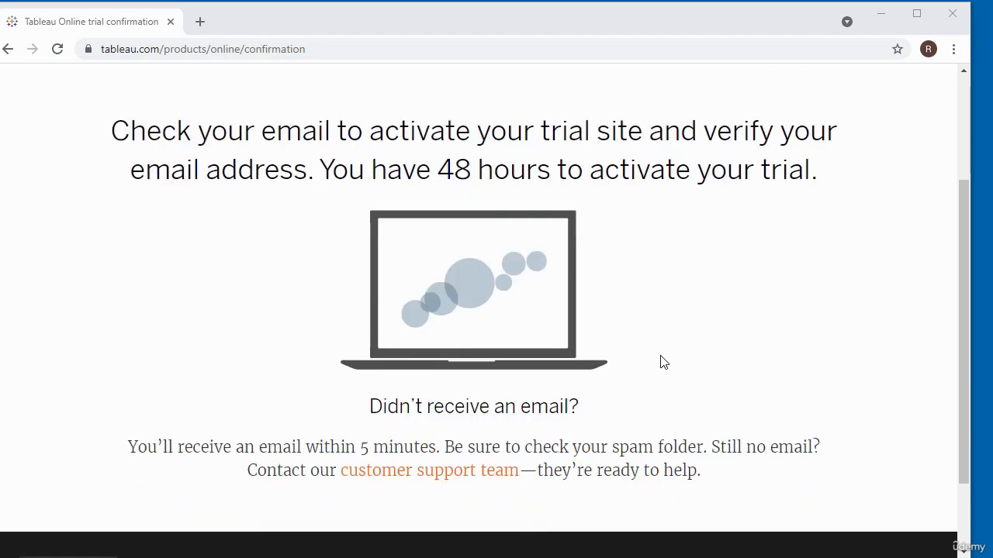
scroll(down, 3)
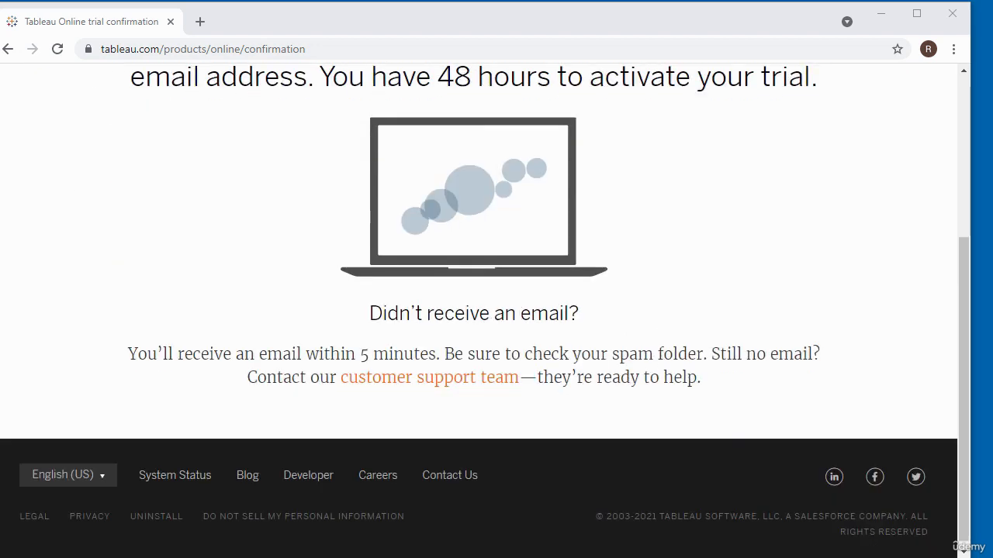
mouse_move(736, 59)
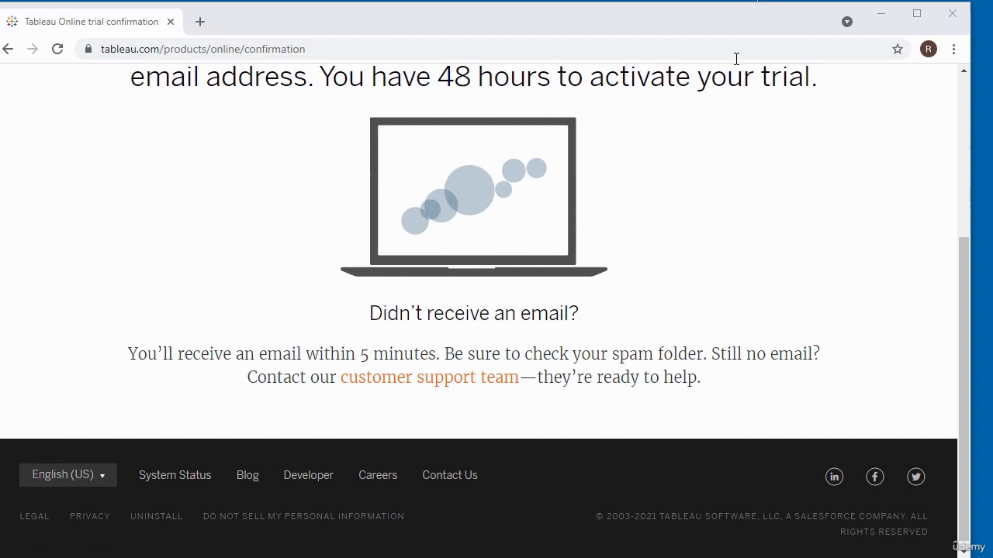
mouse_move(686, 337)
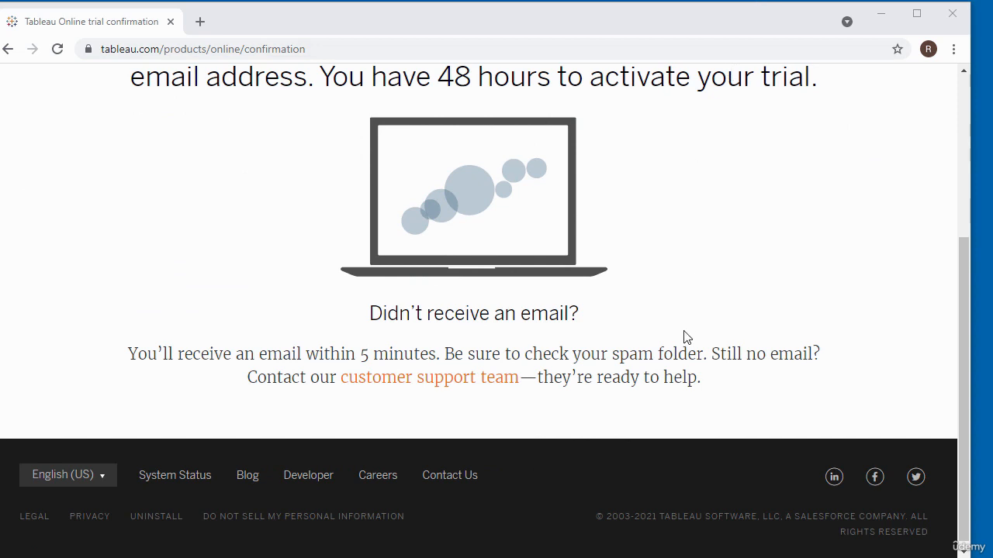
mouse_move(624, 374)
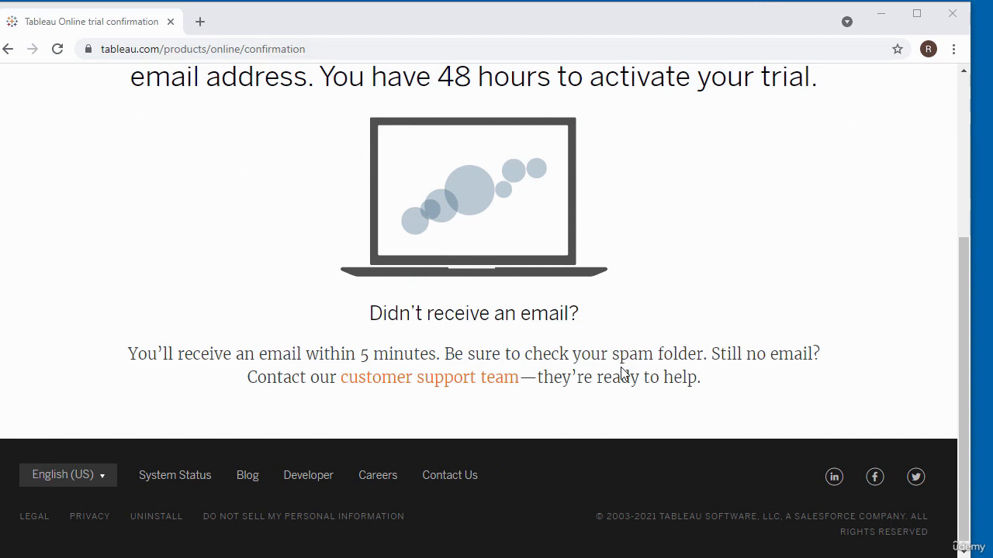
mouse_move(673, 313)
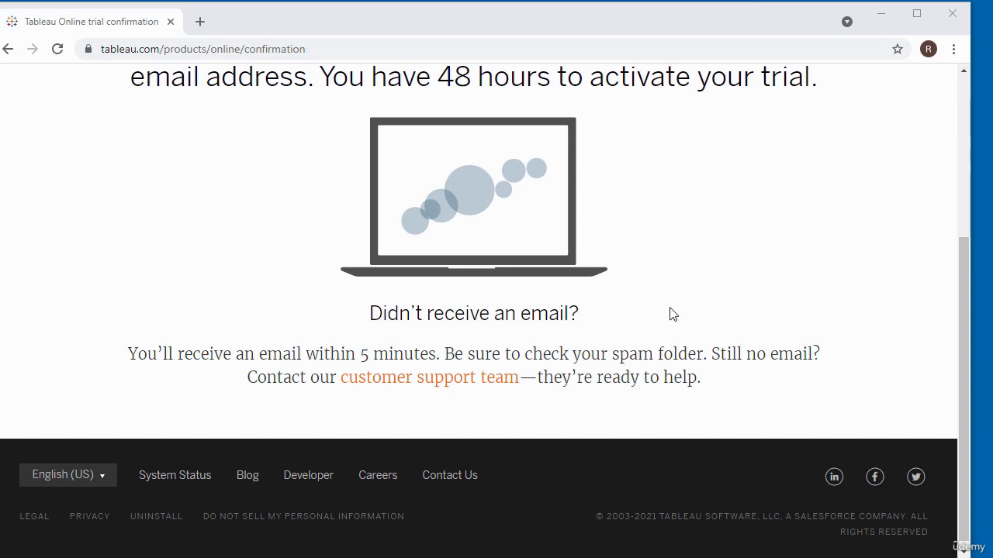
mouse_move(476, 421)
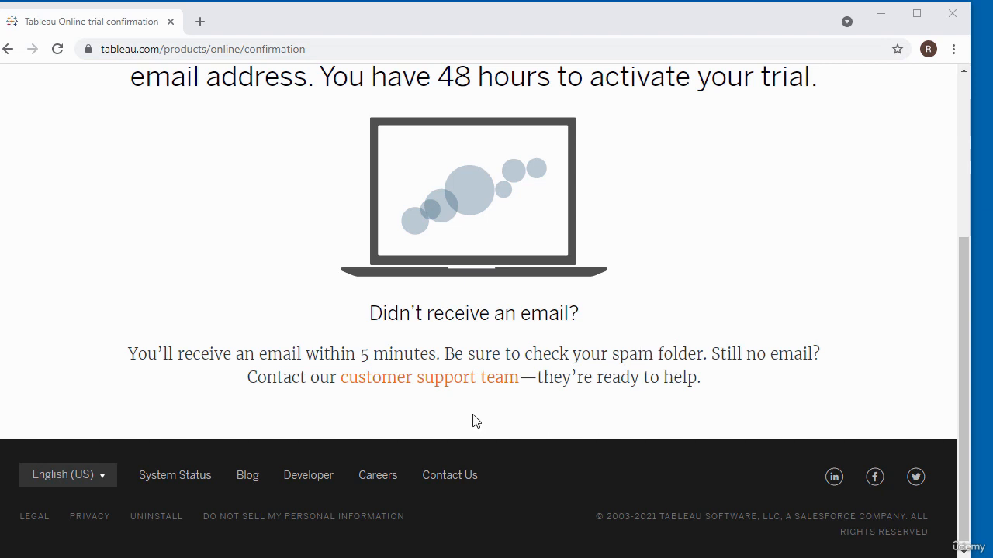
mouse_move(474, 406)
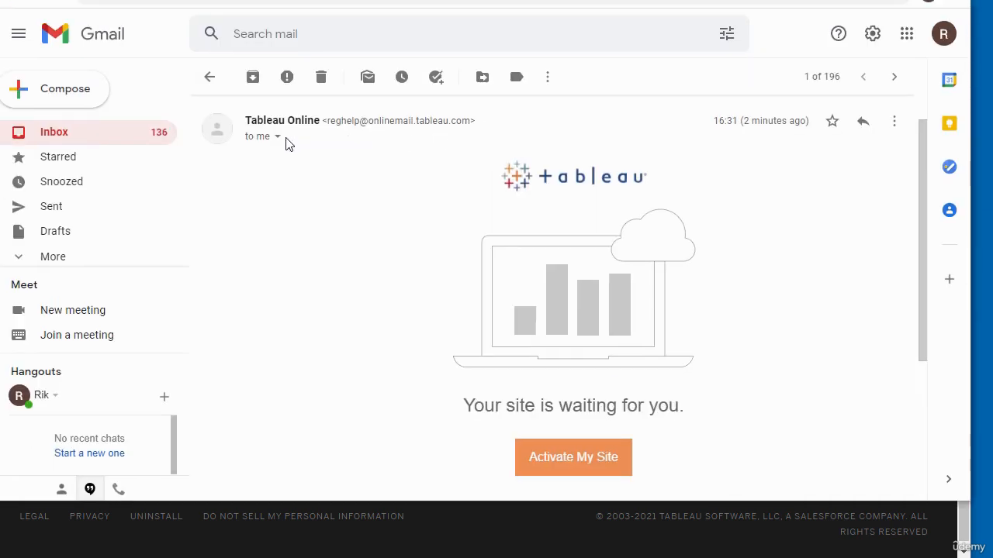
mouse_move(348, 199)
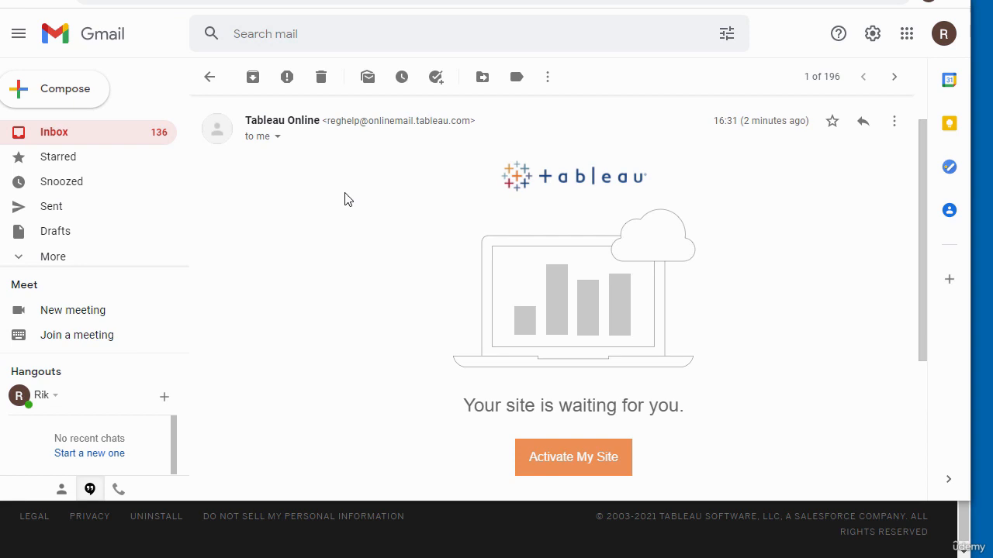
Scroll the Tableau Online activation email down to its Activate My Site button.
scroll(down, 3)
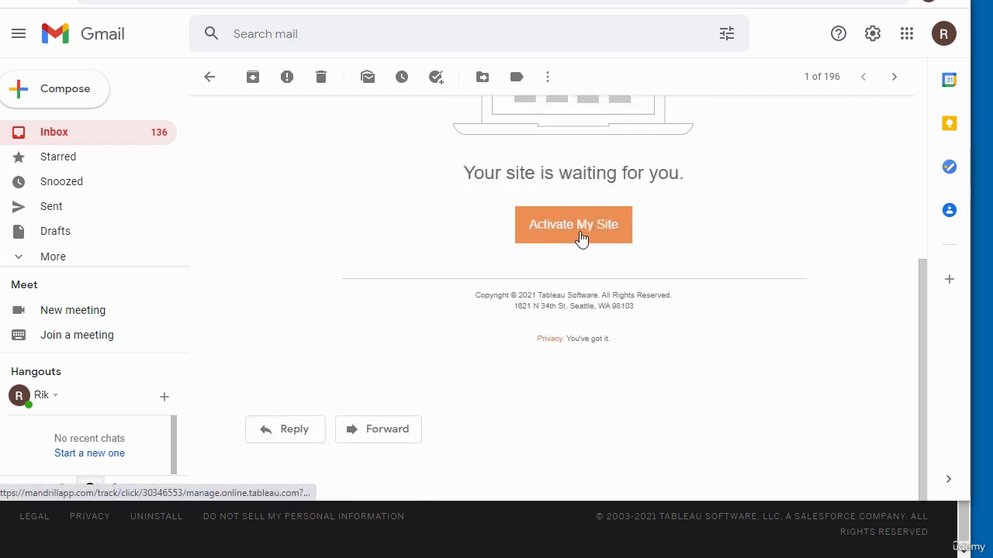
mouse_move(586, 245)
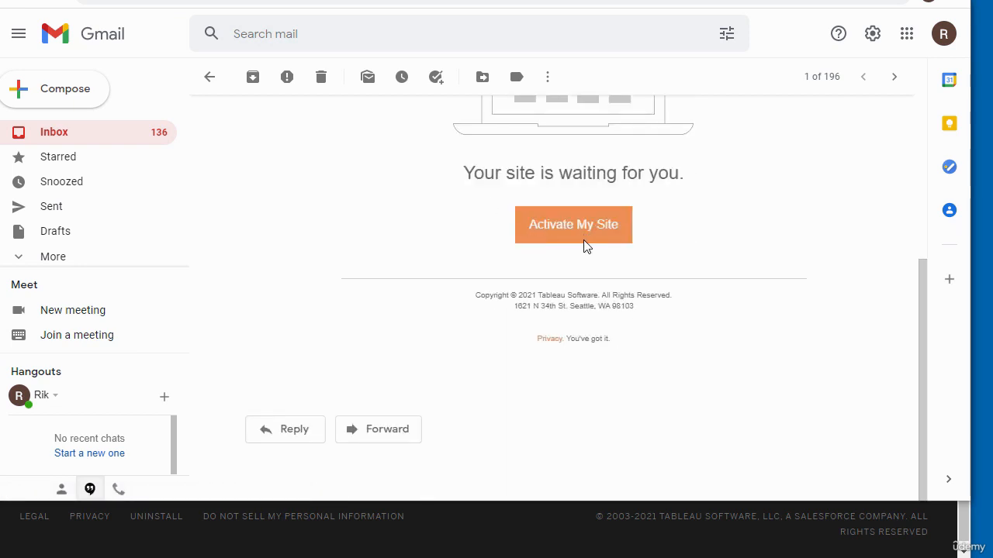
mouse_move(574, 223)
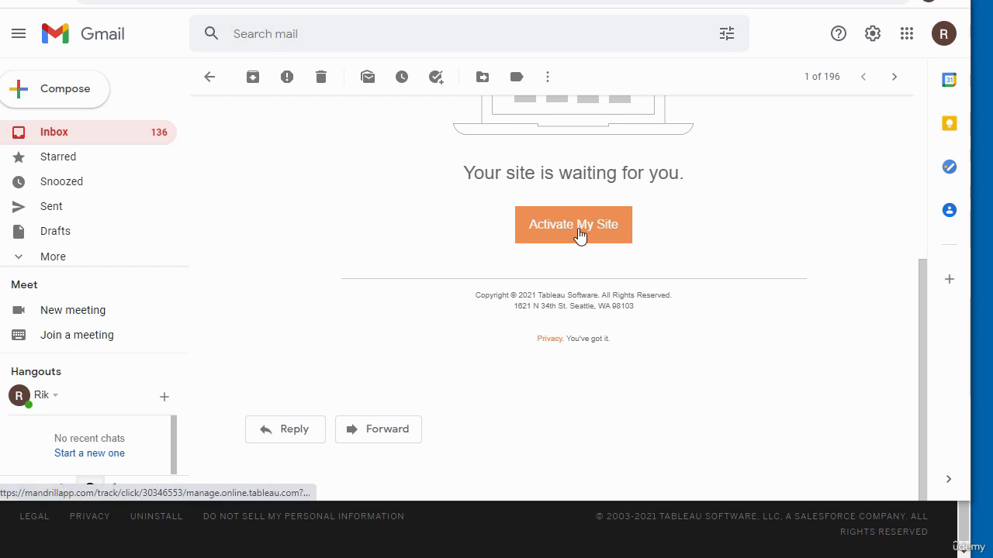
mouse_move(574, 225)
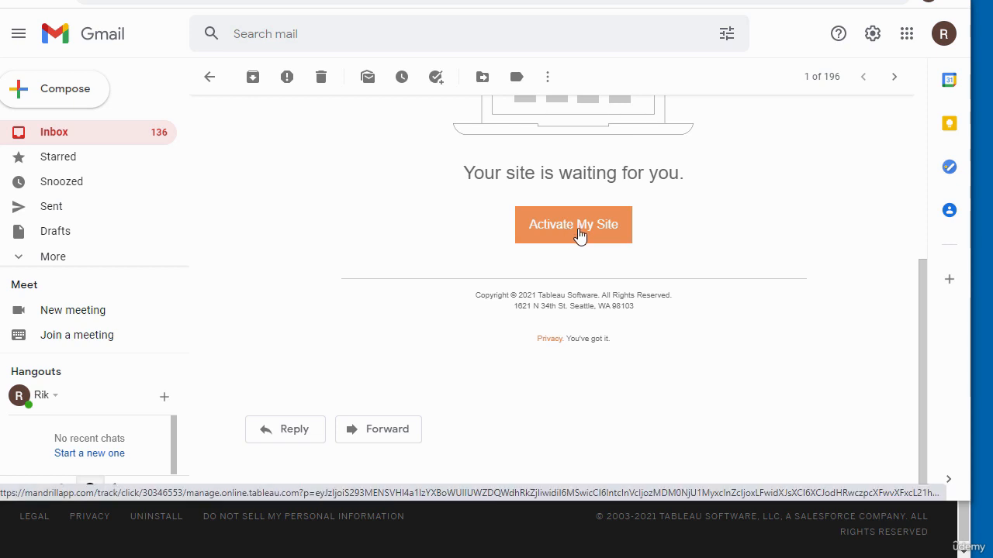
Reach the site activation form with password, site name bis and EU West - UK fields.
click(574, 223)
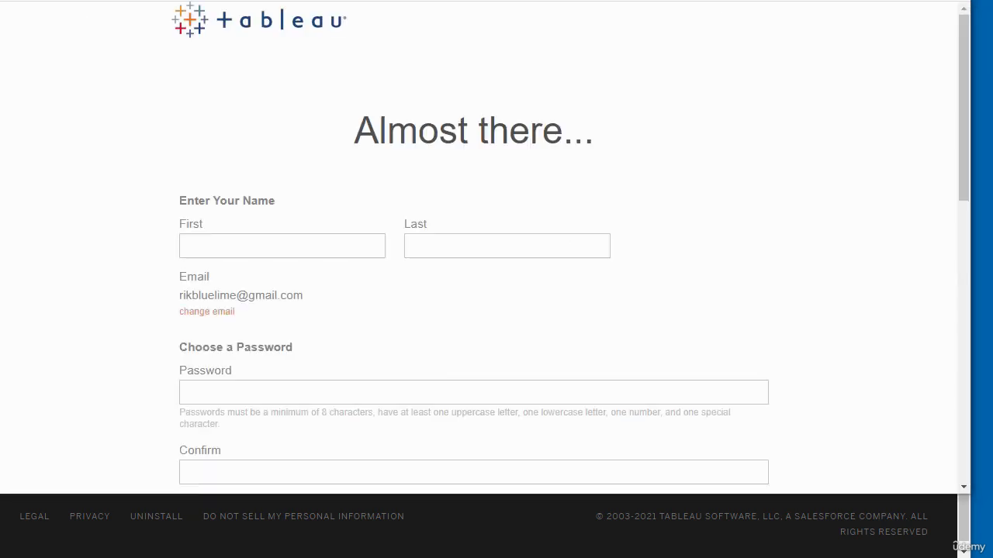
mouse_move(748, 130)
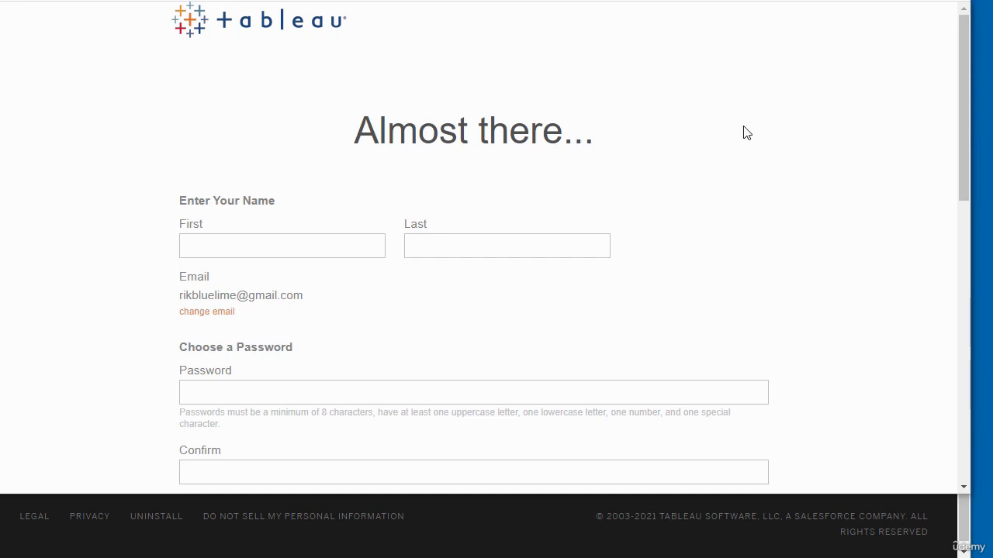
scroll(down, 3)
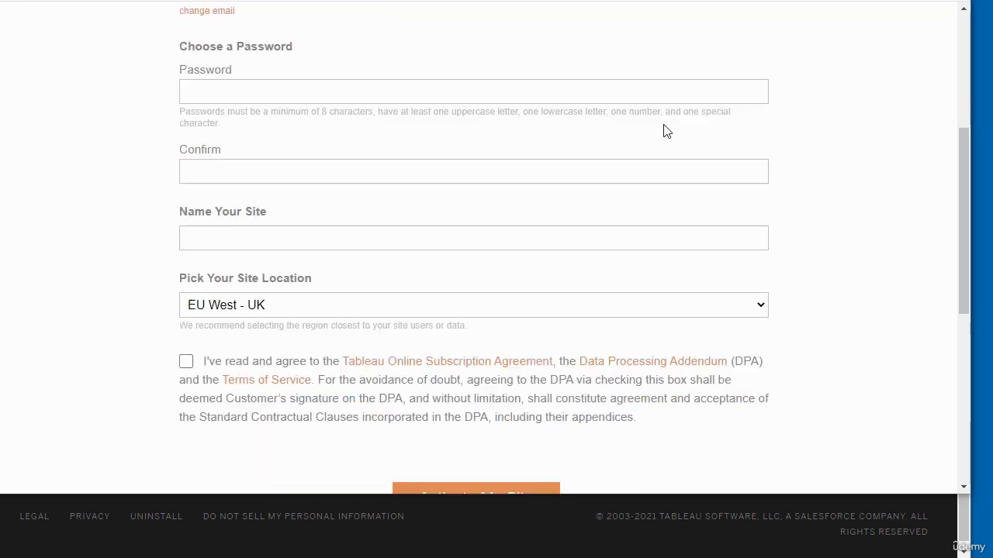
scroll(down, 3)
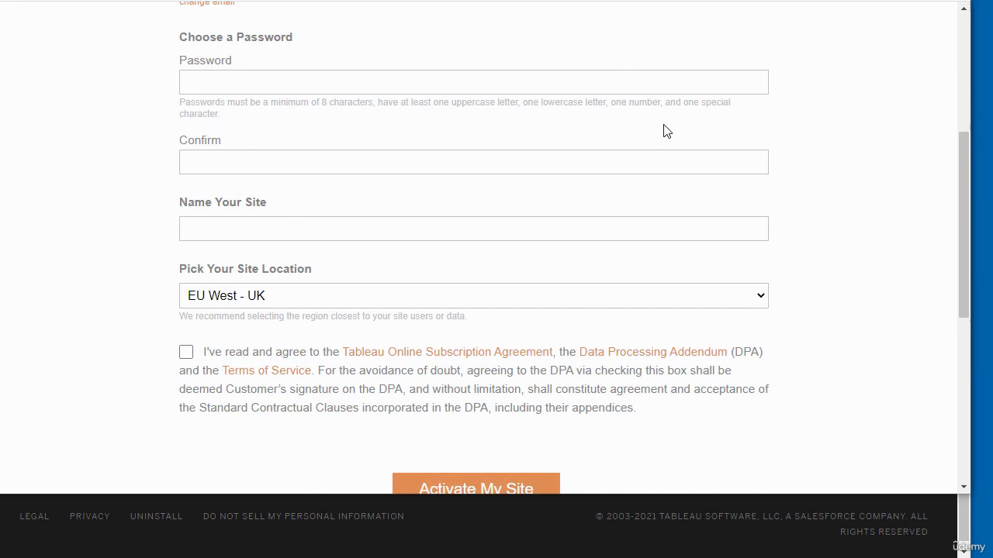
scroll(down, 3)
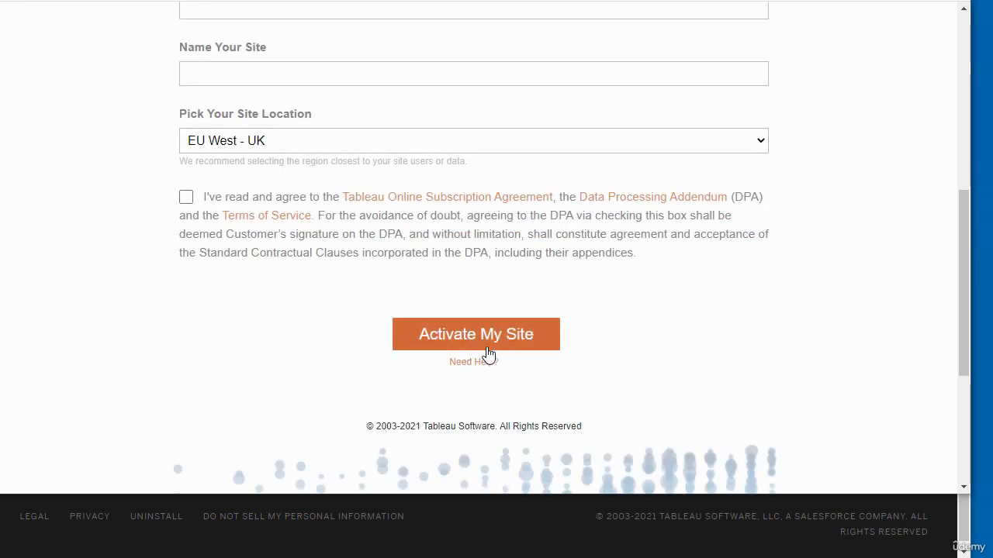
mouse_move(141, 260)
text(bls)
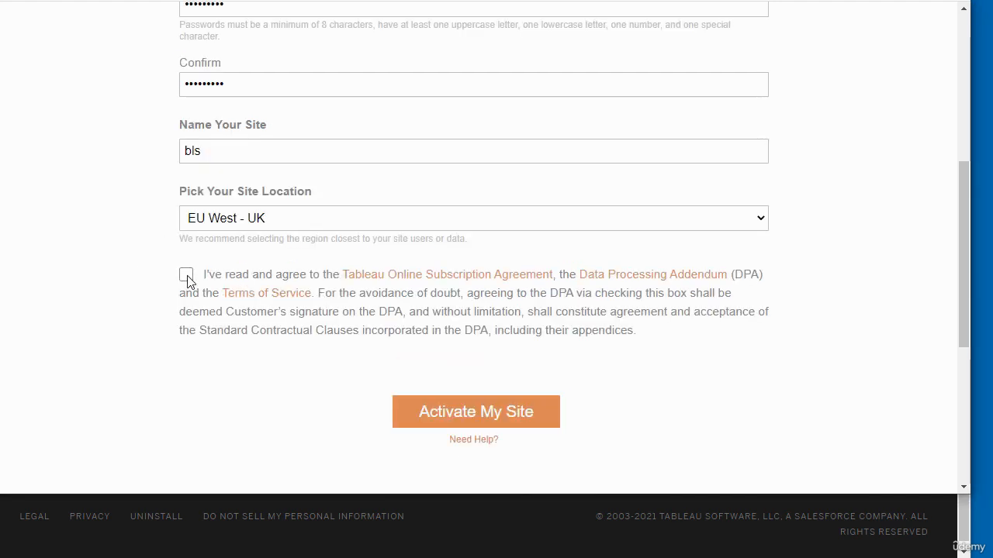
Accept the subscription agreement and activate the site with Activate My Site.
click(186, 274)
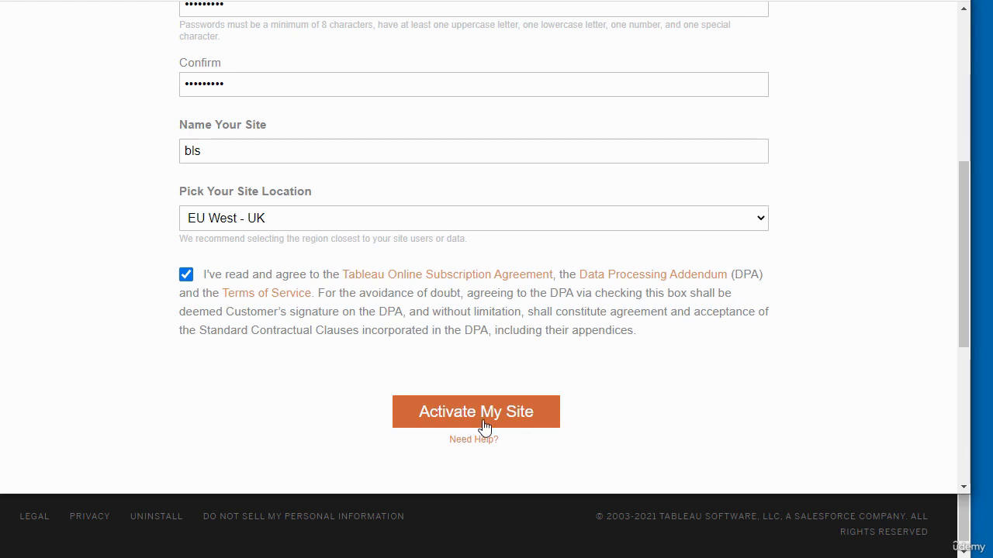
click(474, 412)
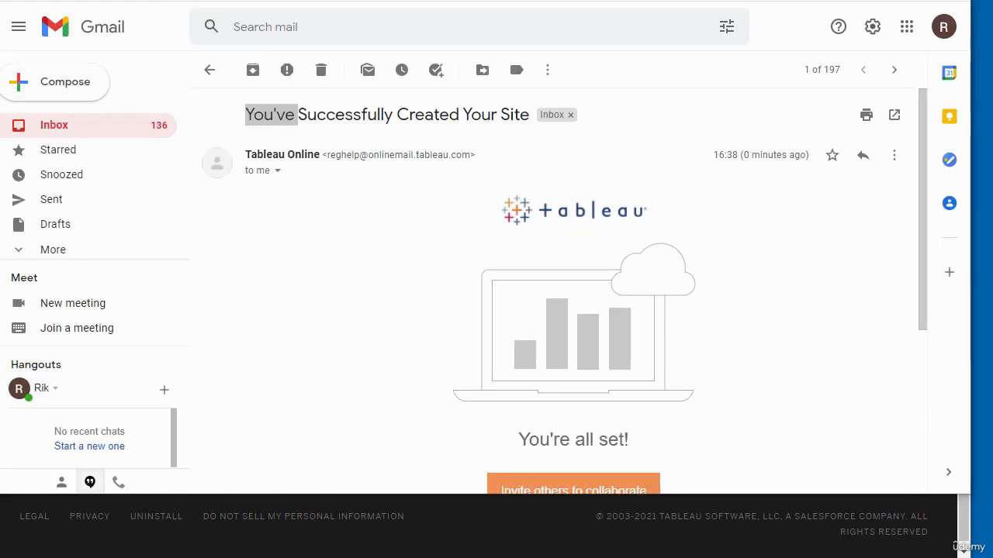
mouse_move(220, 127)
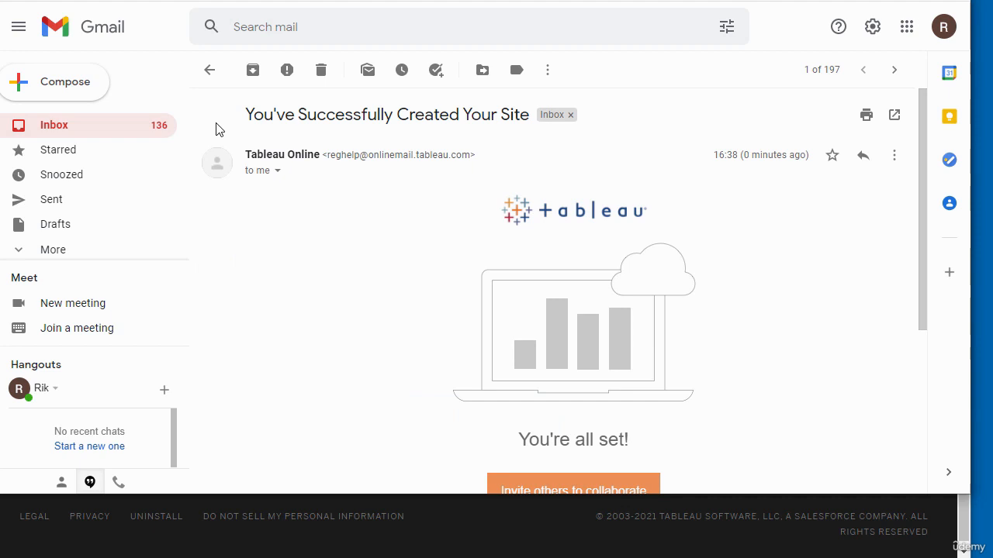
mouse_move(453, 147)
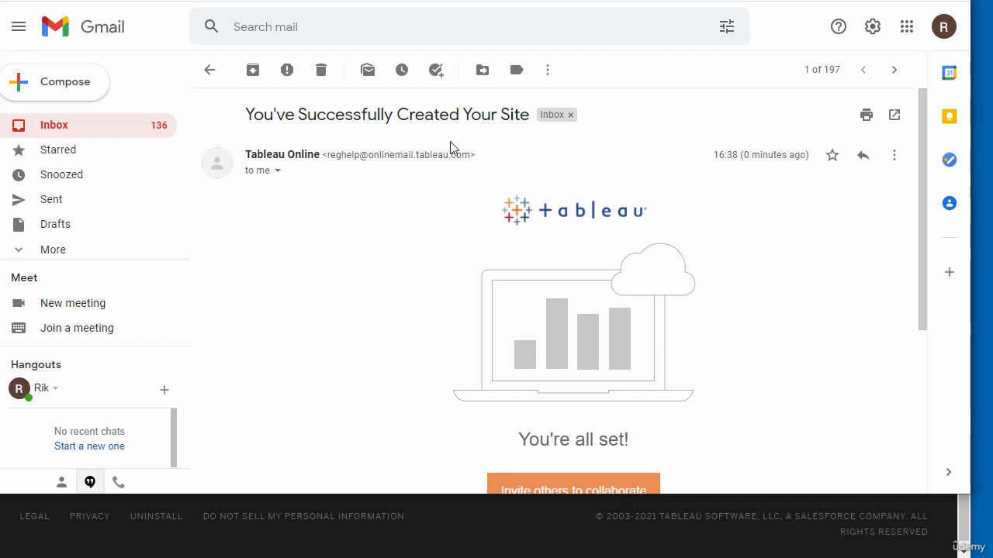
Follow the email's Invite others to collaborate link and sign in to reach the Users page.
scroll(down, 3)
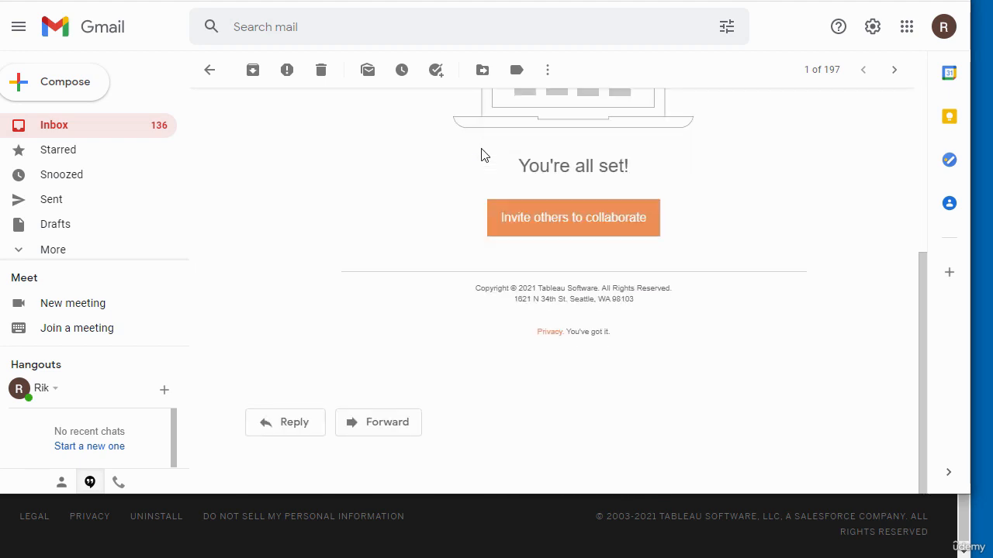
scroll(up, 3)
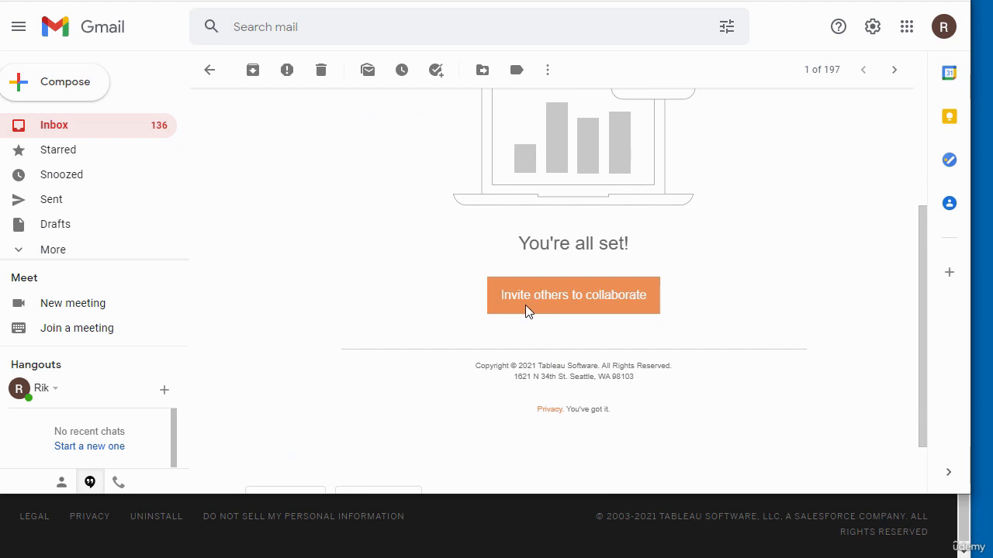
mouse_move(614, 279)
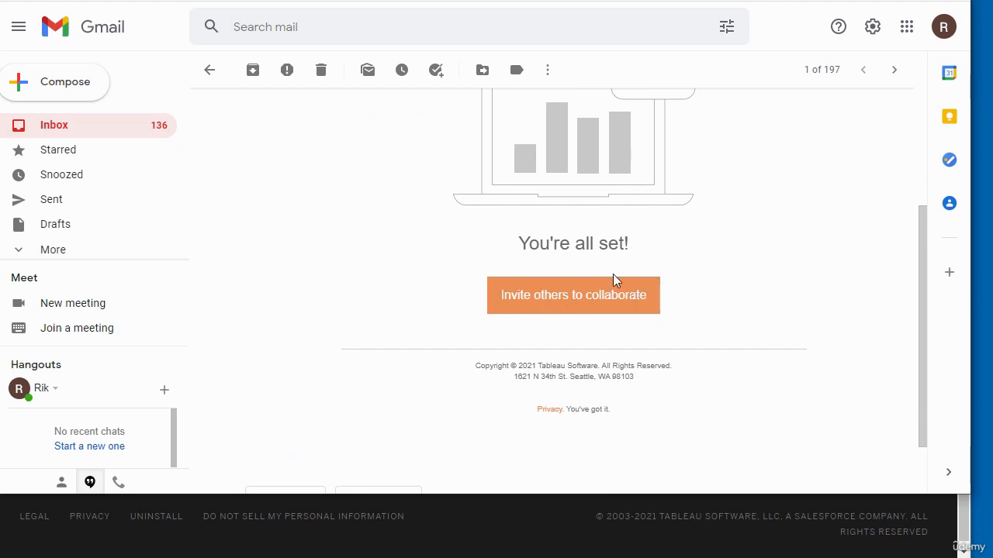
scroll(up, 3)
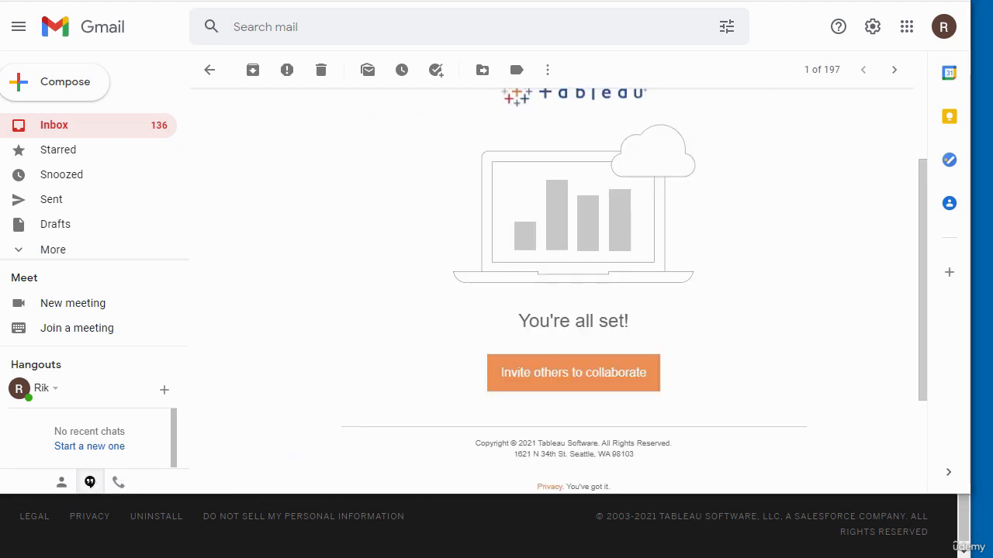
click(574, 372)
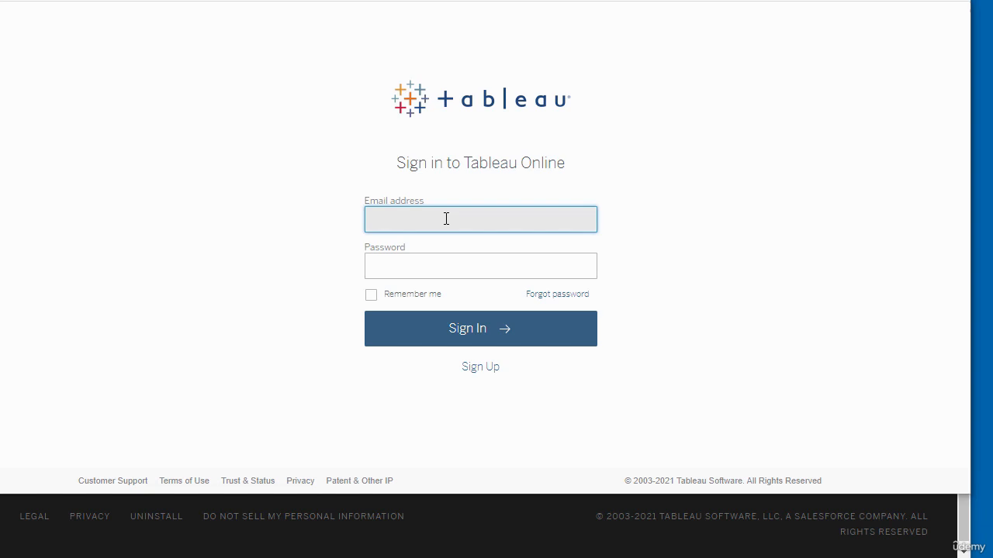
mouse_move(692, 147)
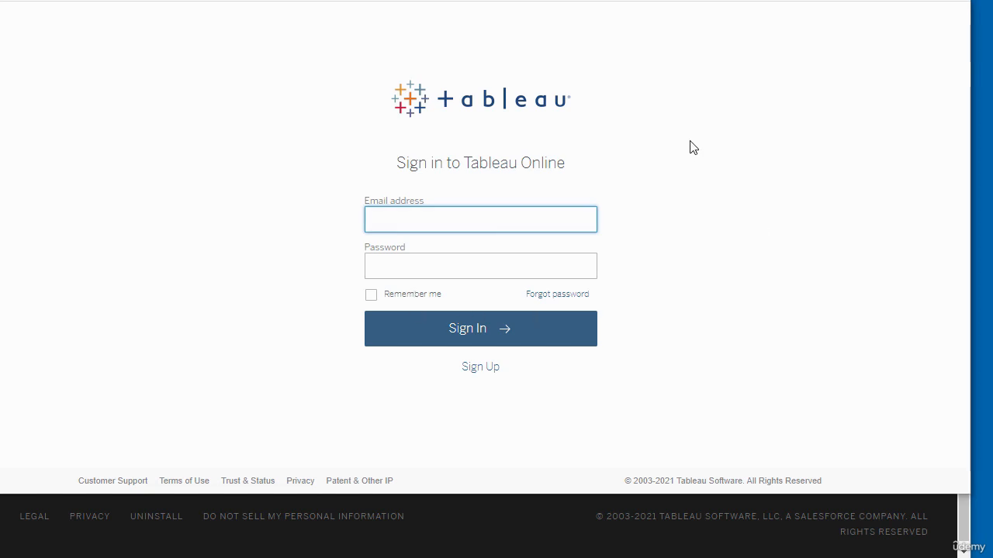
click(481, 329)
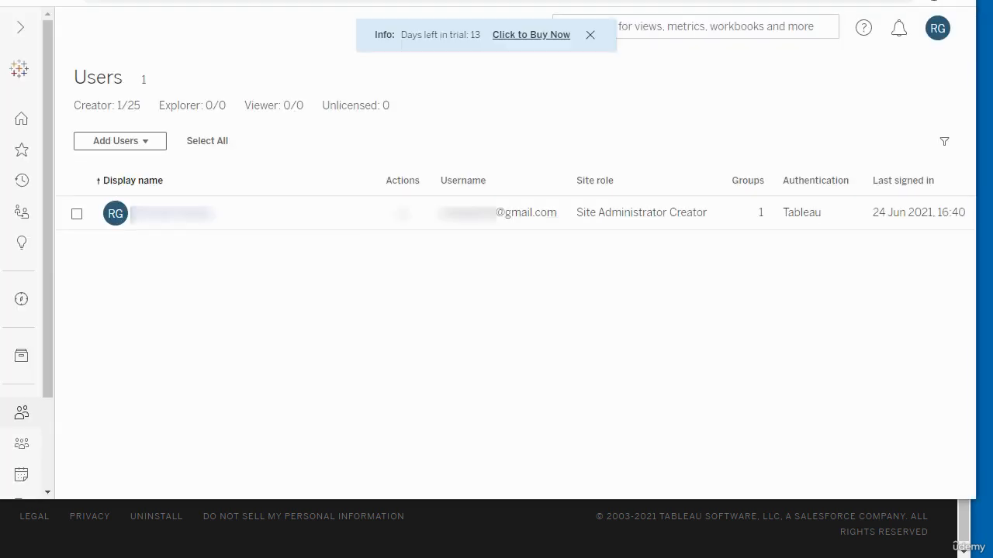